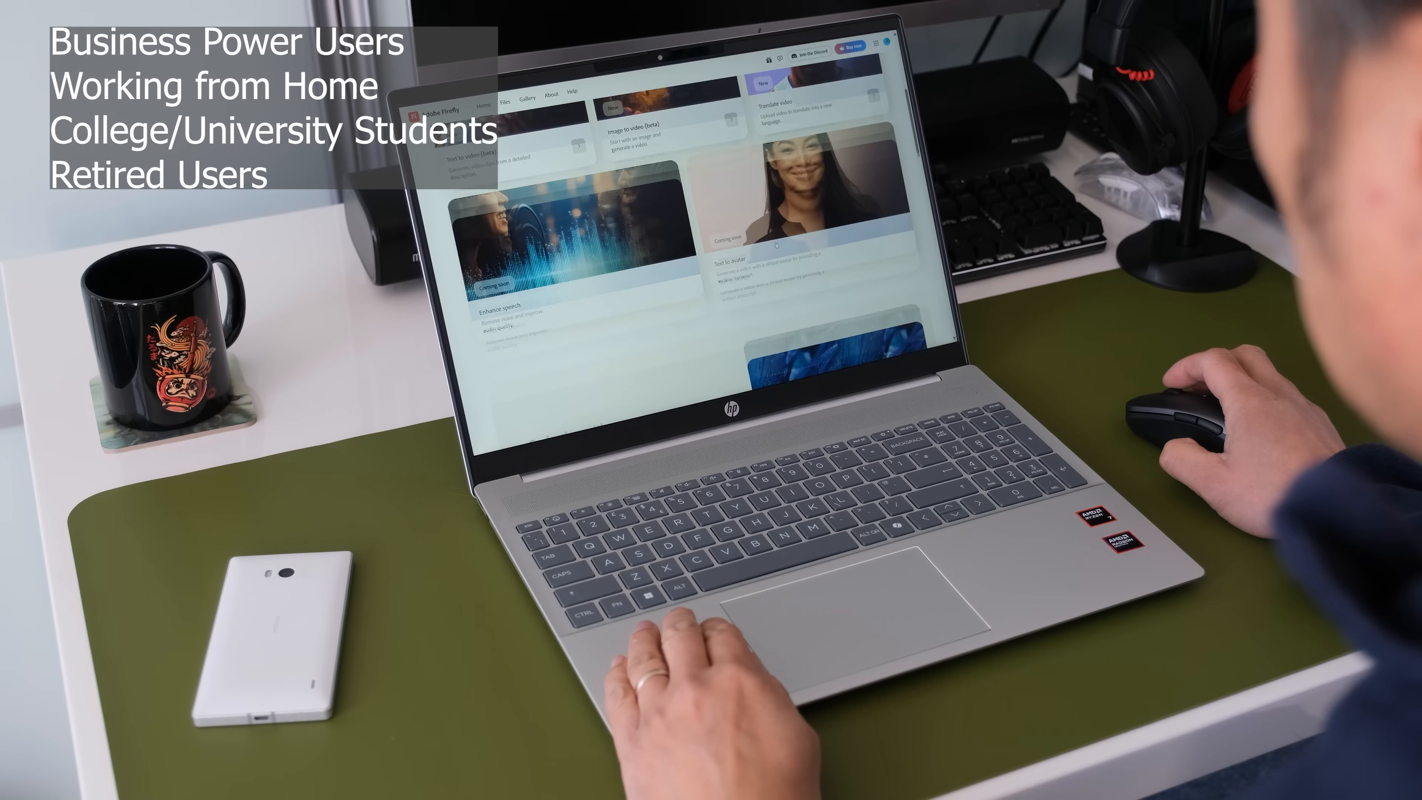
scroll(down, 3)
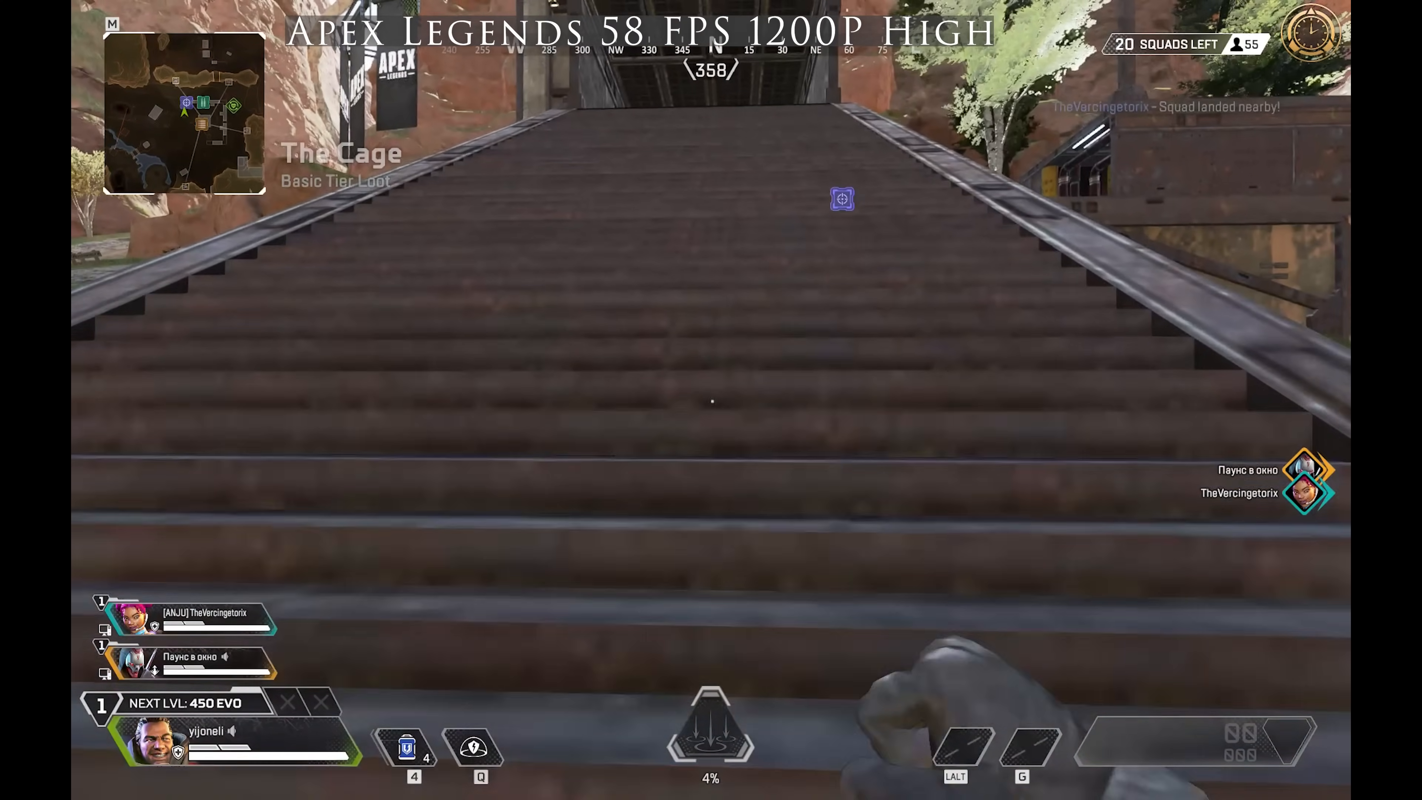
key(w)
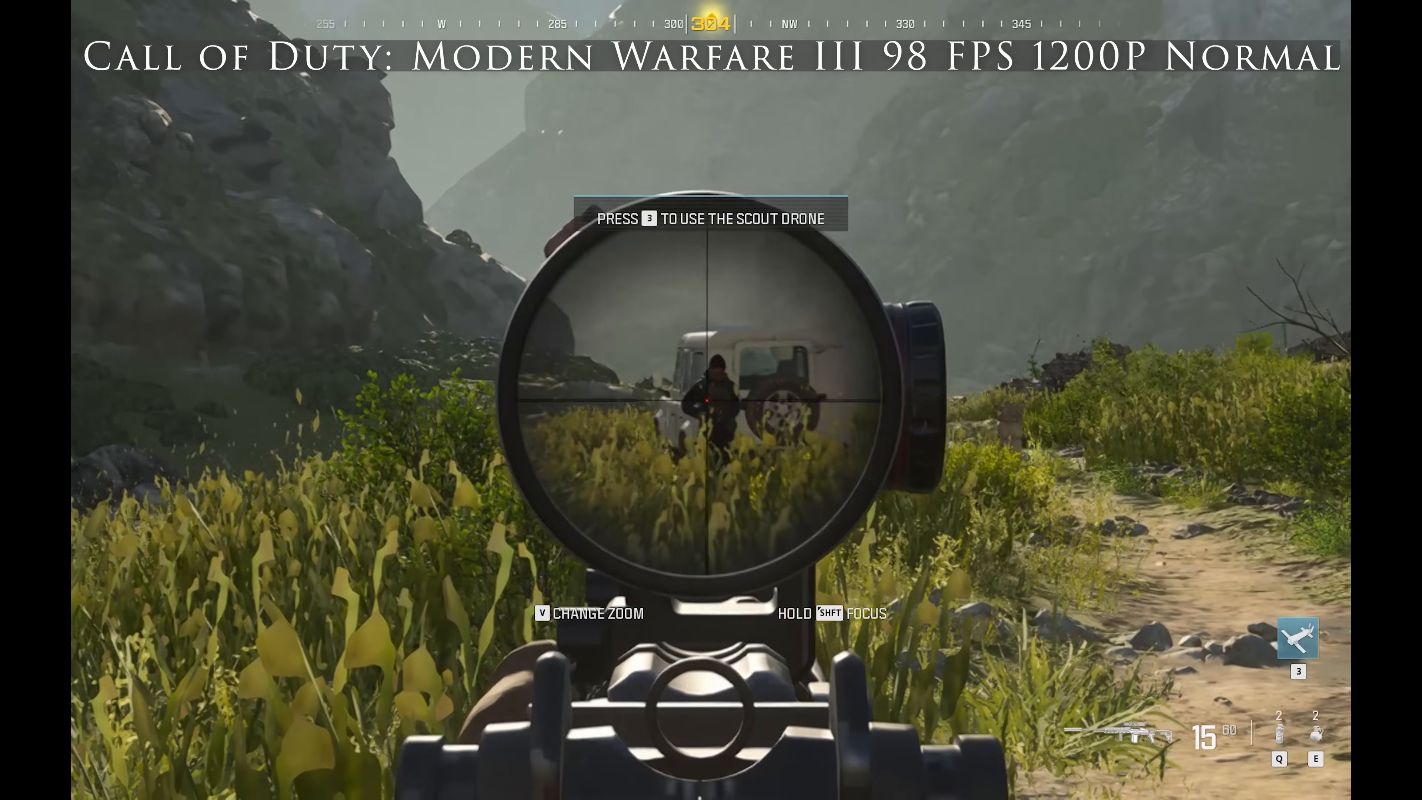
click(705, 400)
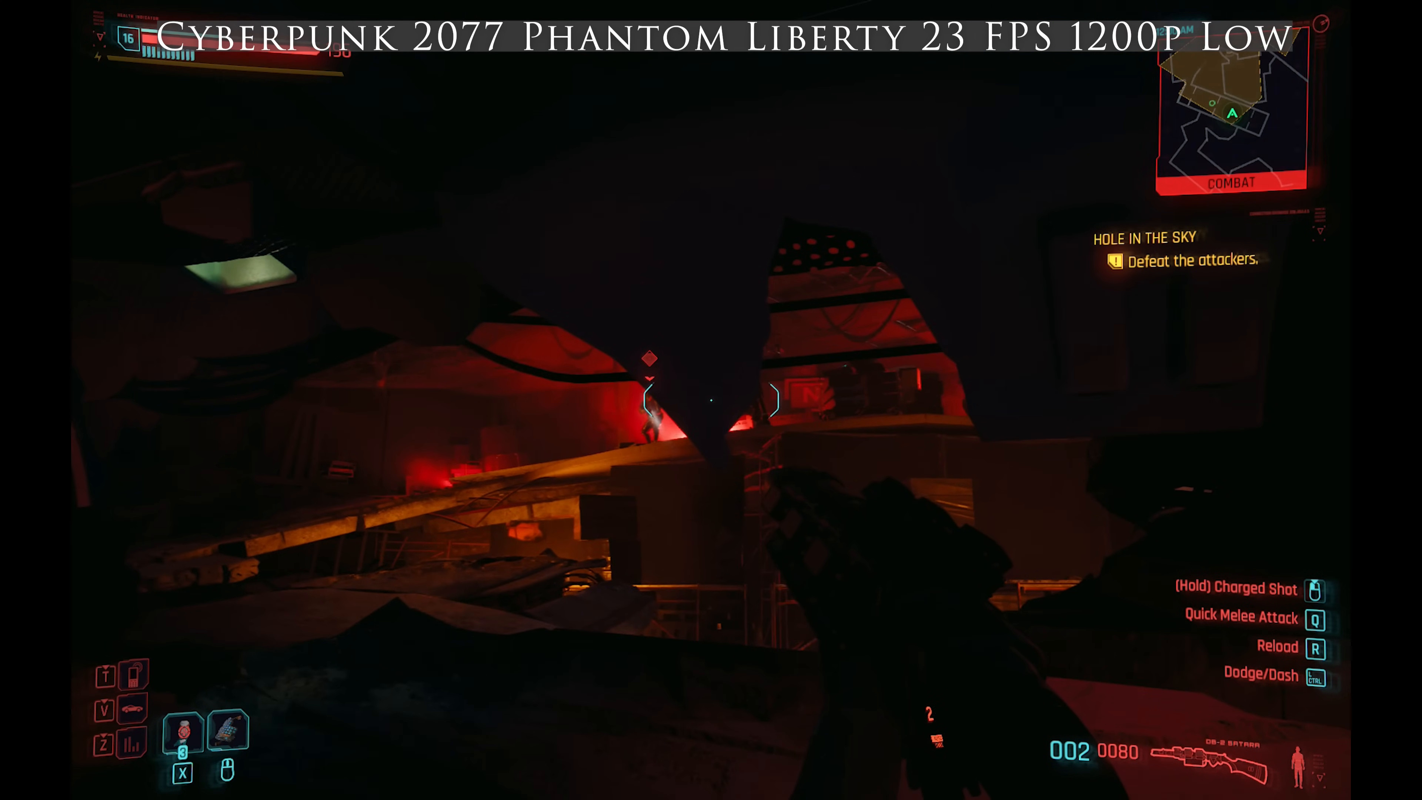
click(710, 400)
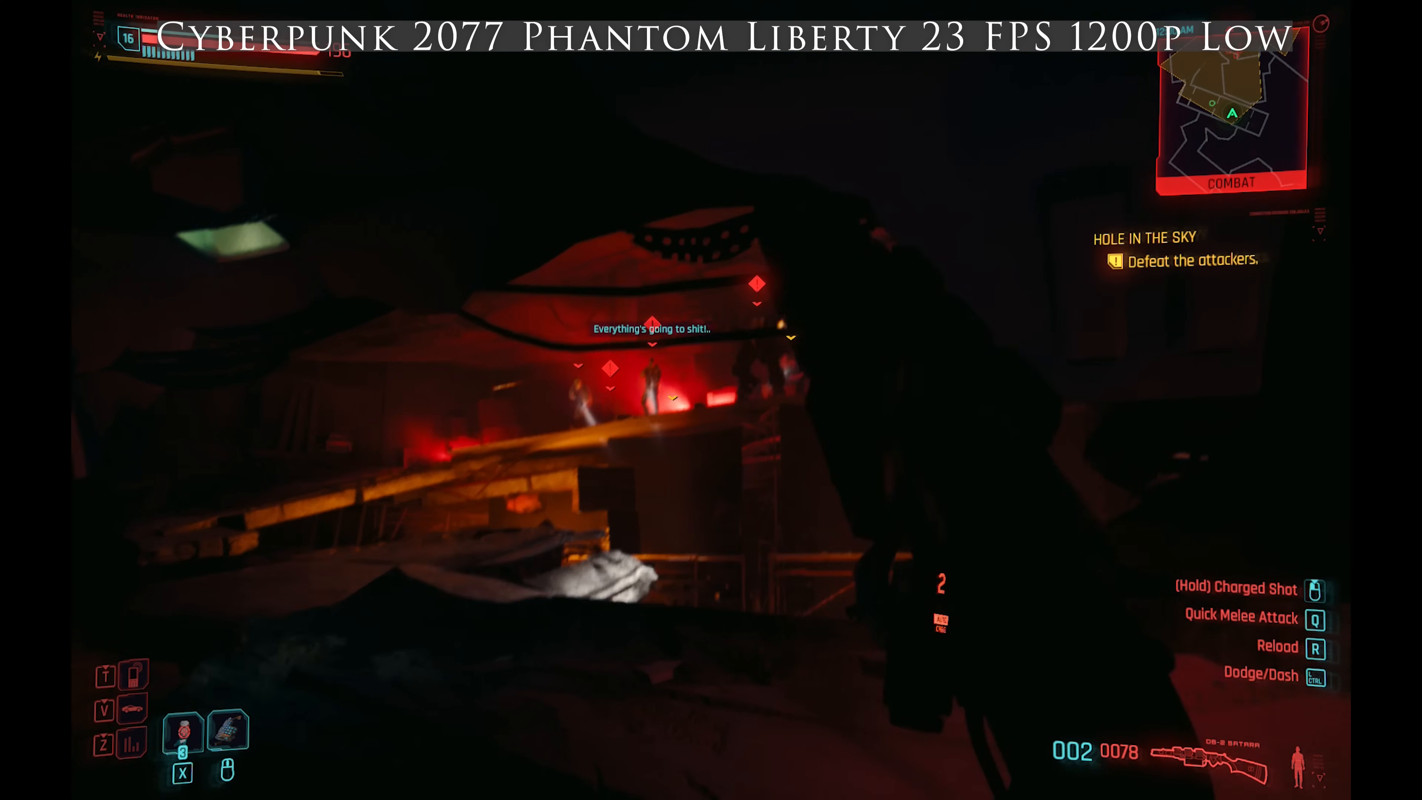
click(711, 409)
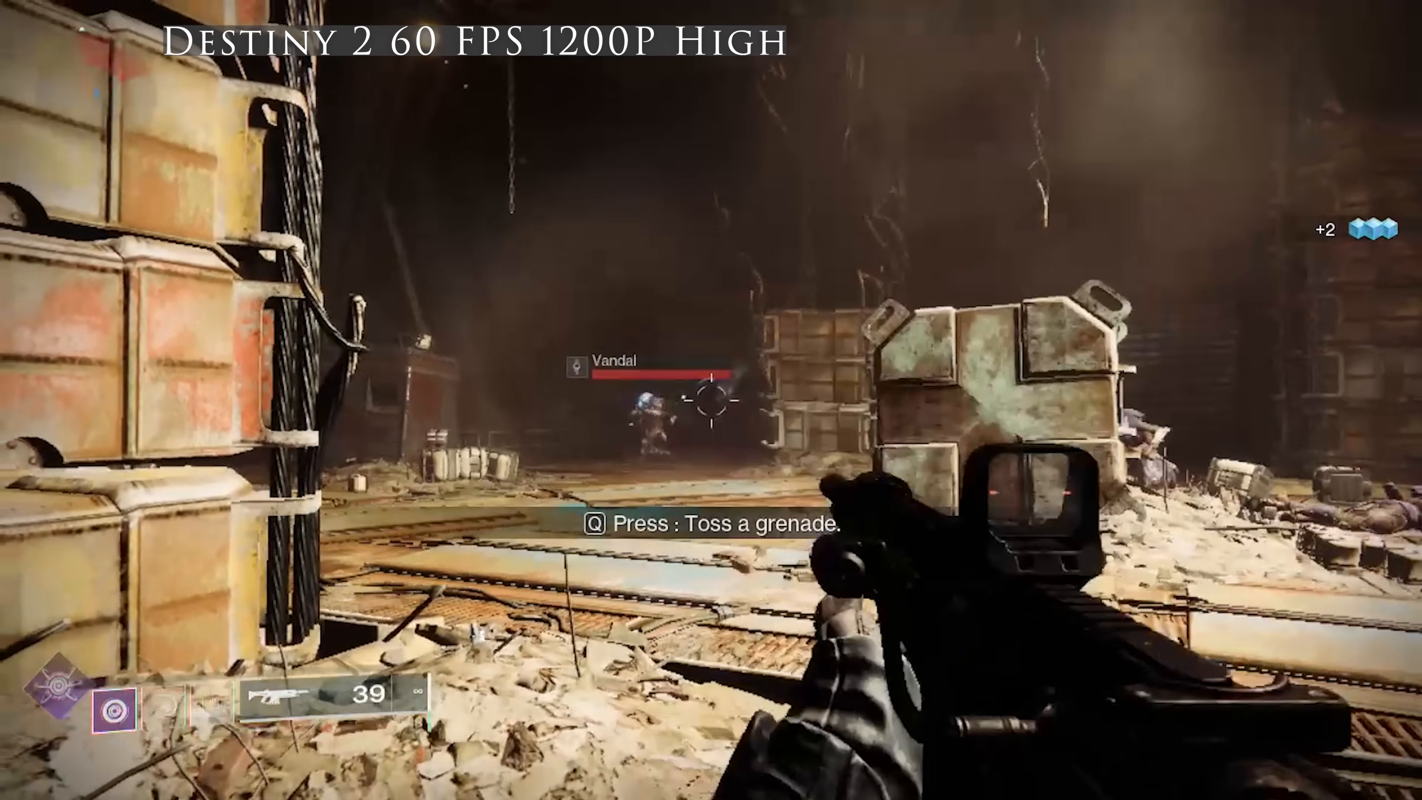
click(709, 399)
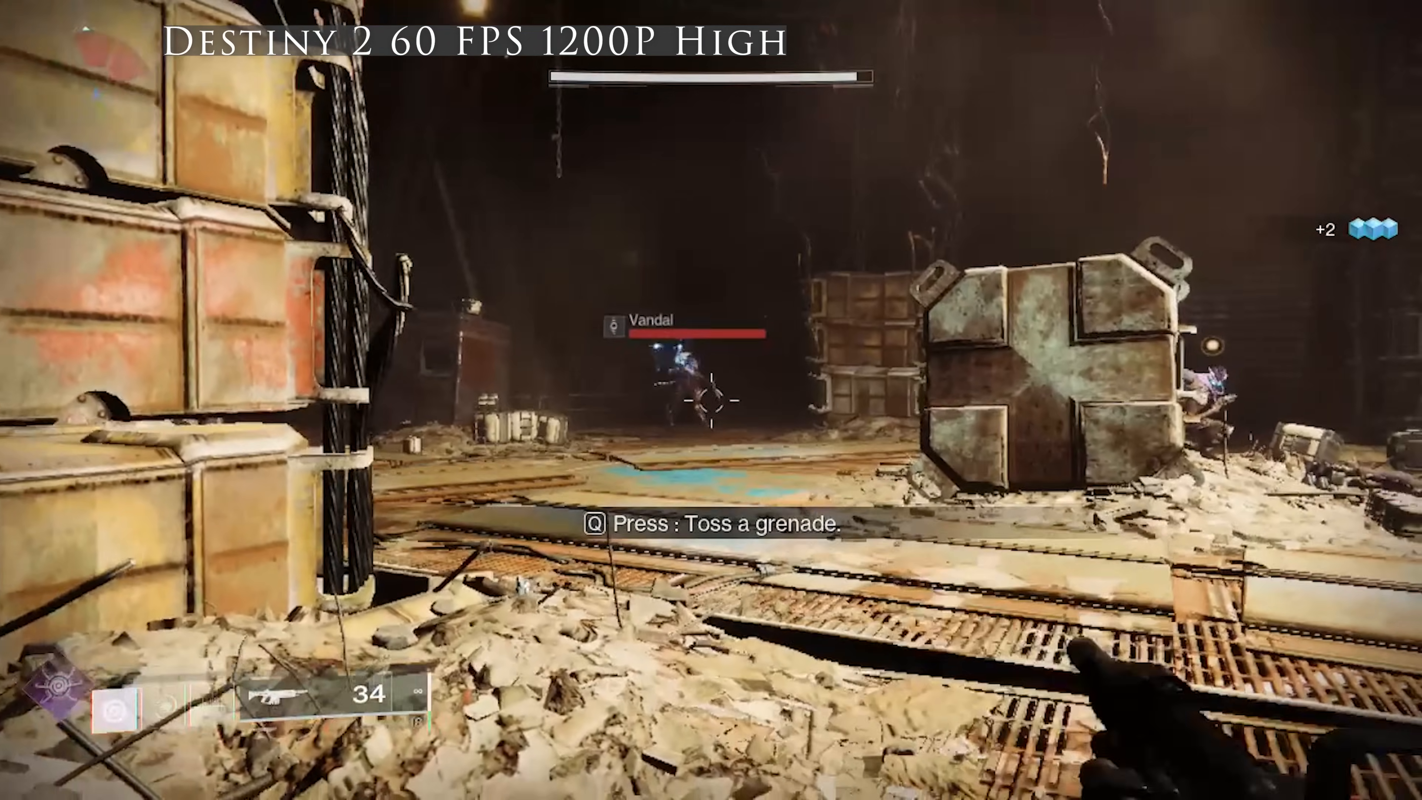